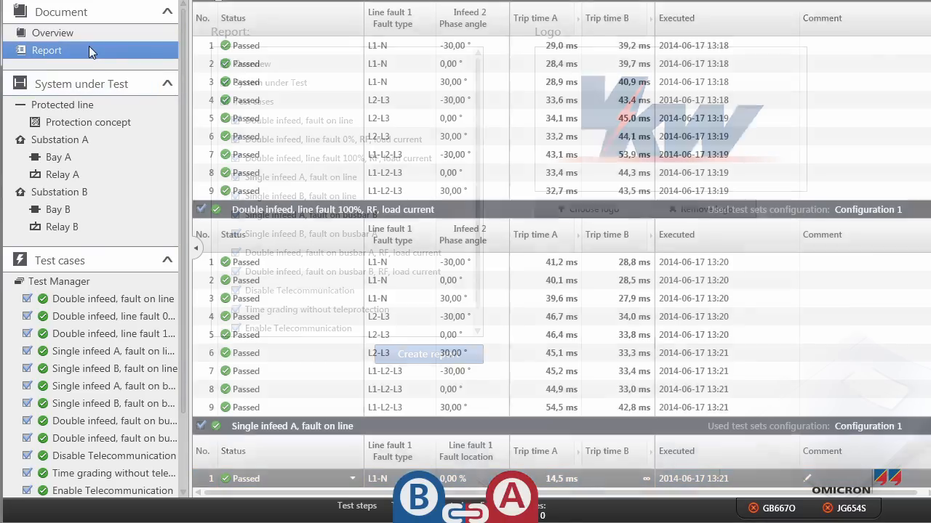
- Create the line test report from Document > Report and scroll through its 83 passed test cases
click(46, 50)
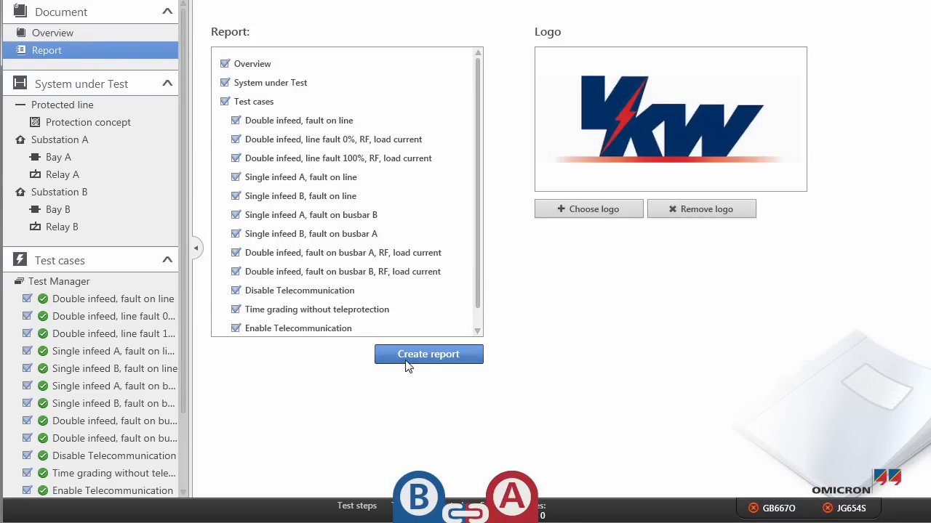
click(428, 354)
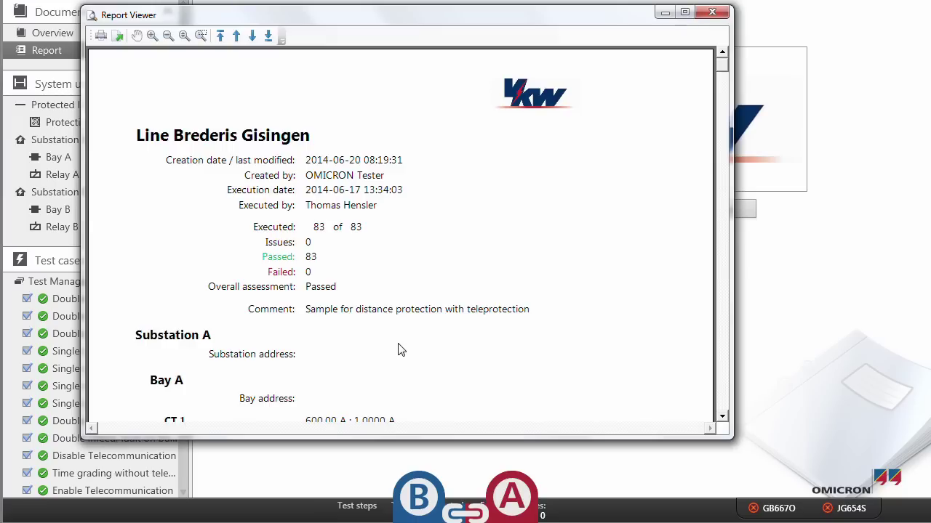
scroll(down, 3)
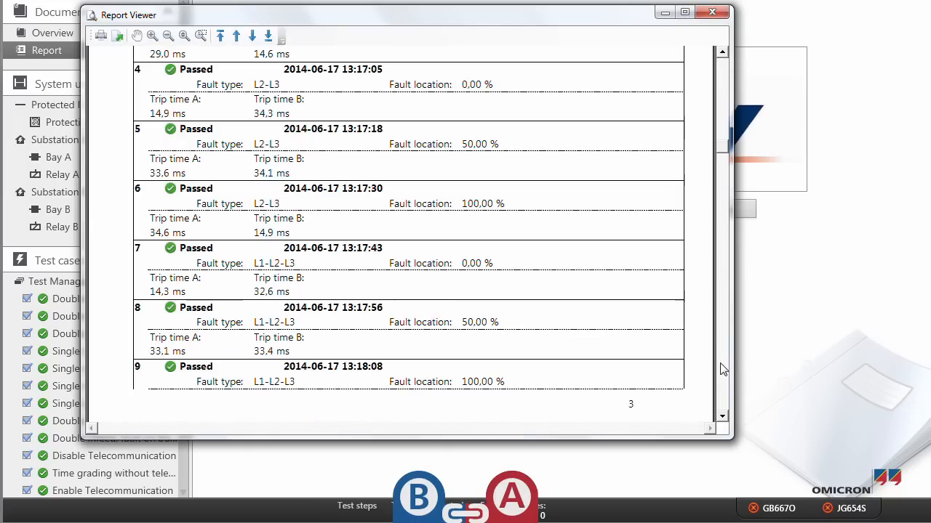